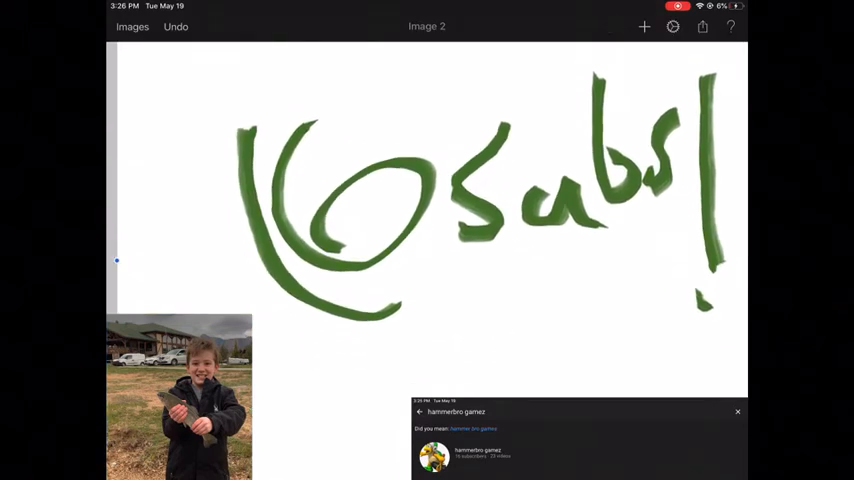
# Reopen the Paint and Erase tool from the Tools menu to keep painting the Kosabs! lettering.
pyautogui.click(615, 27)
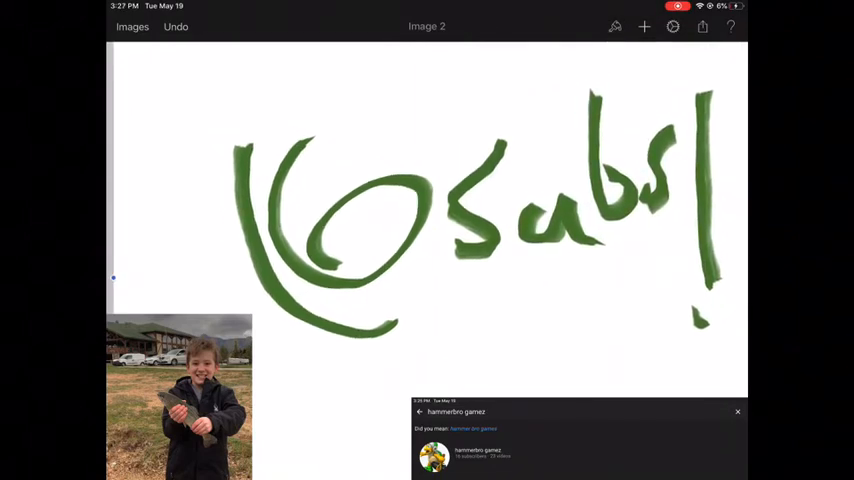
pyautogui.click(615, 26)
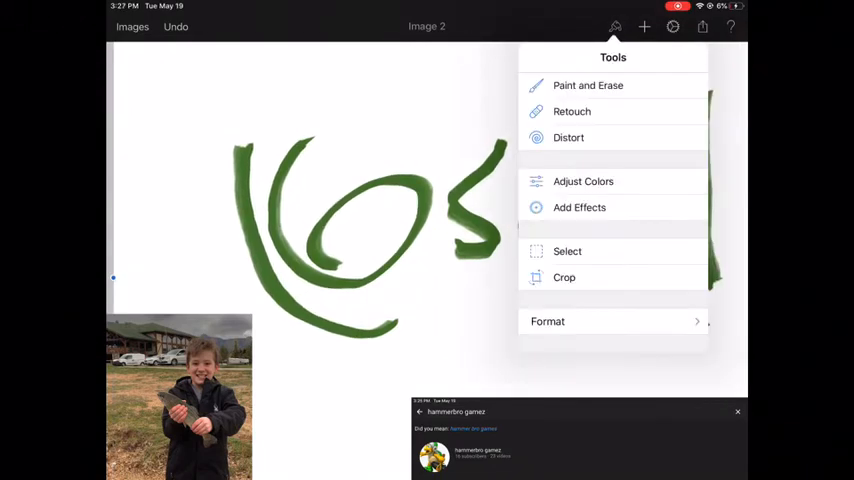
pyautogui.click(588, 85)
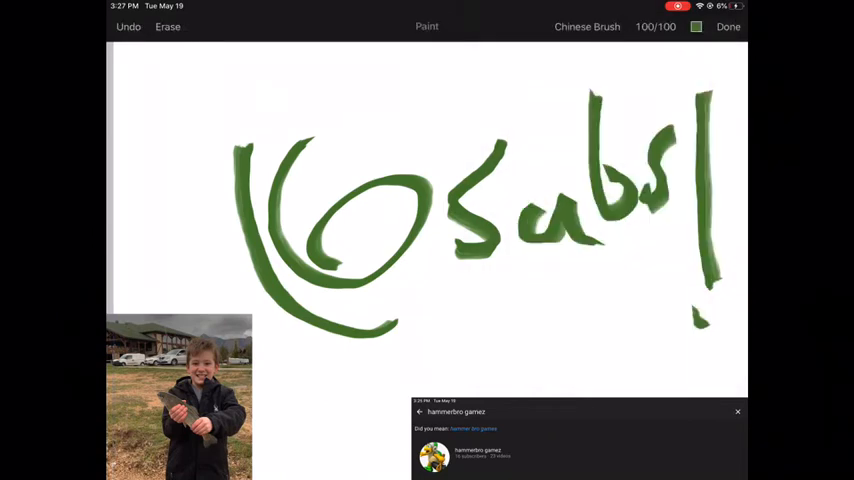